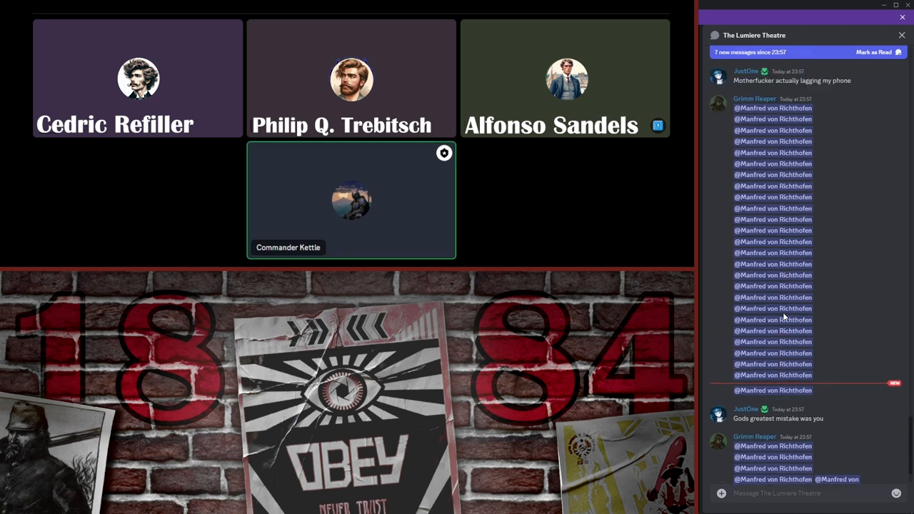
Step: Scroll the Lumiere Theatre call chat and clear the new-messages banner so the mention spam counts as read
scroll("down", 3)
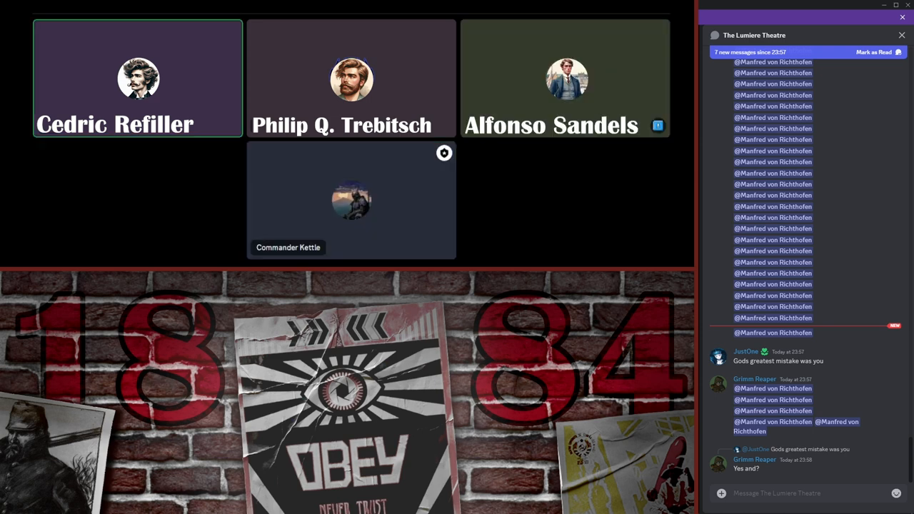
left_click(351, 200)
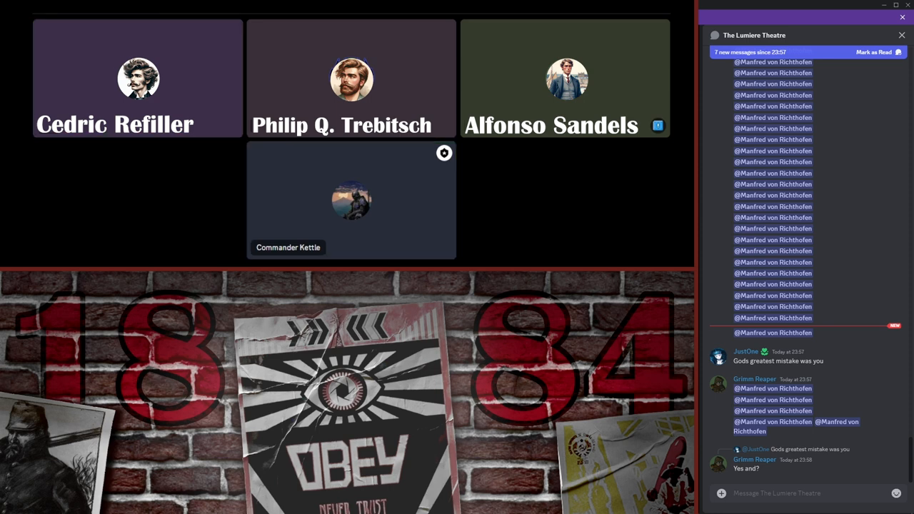
left_click(352, 200)
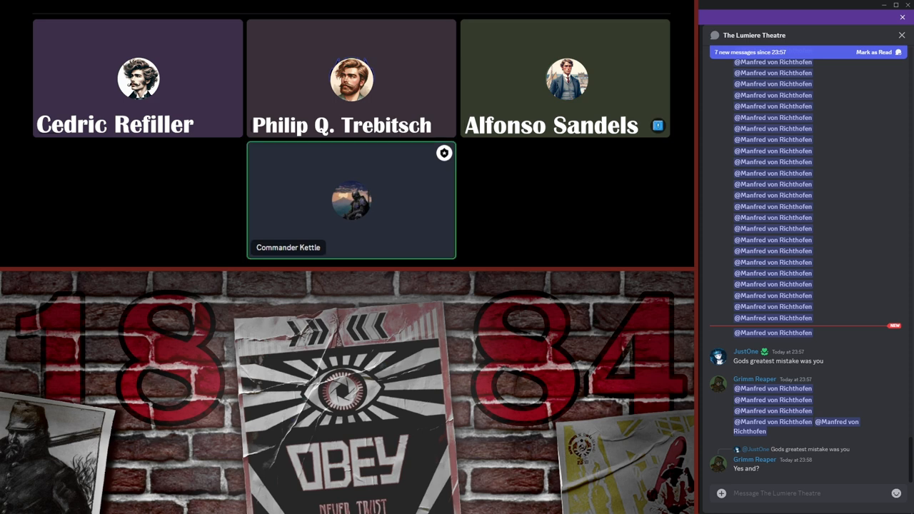
left_click(352, 78)
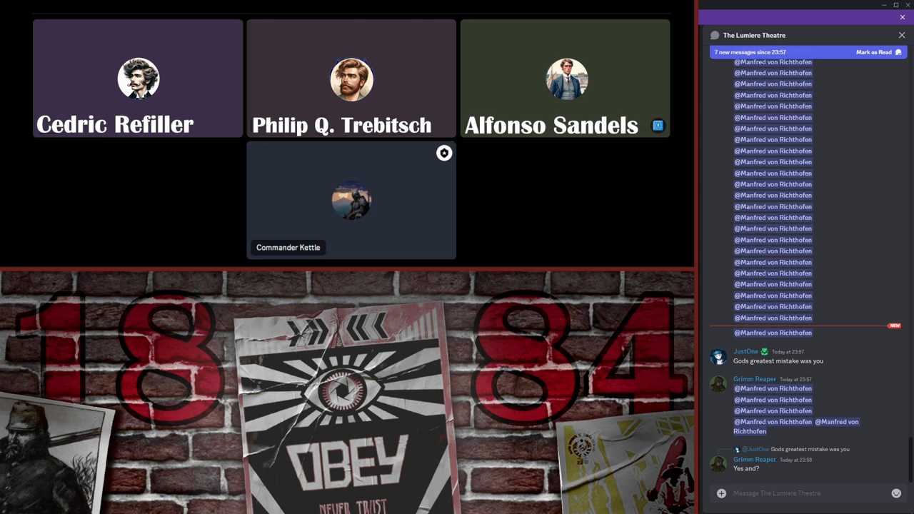
left_click(351, 78)
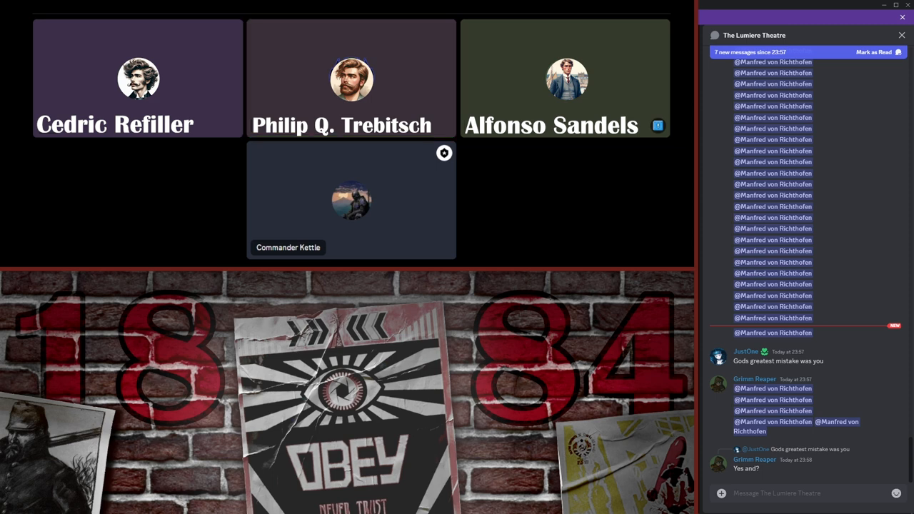
left_click(351, 78)
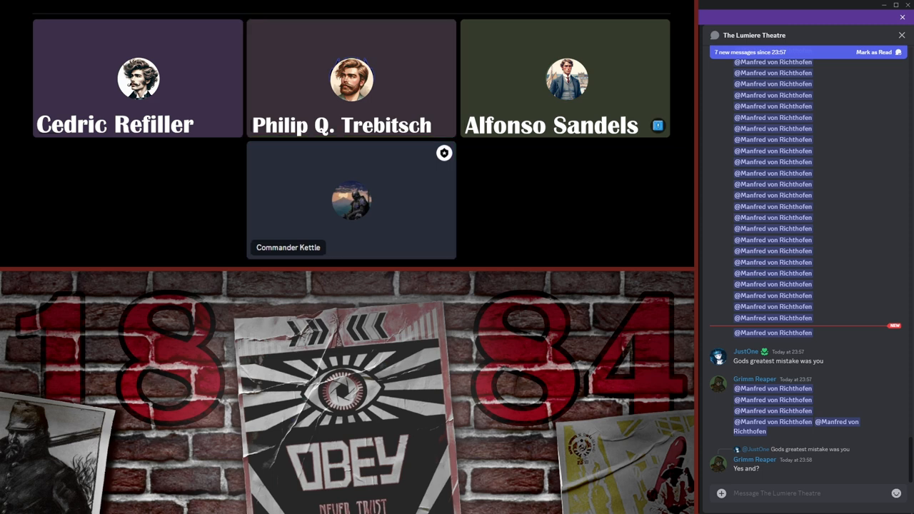
left_click(352, 79)
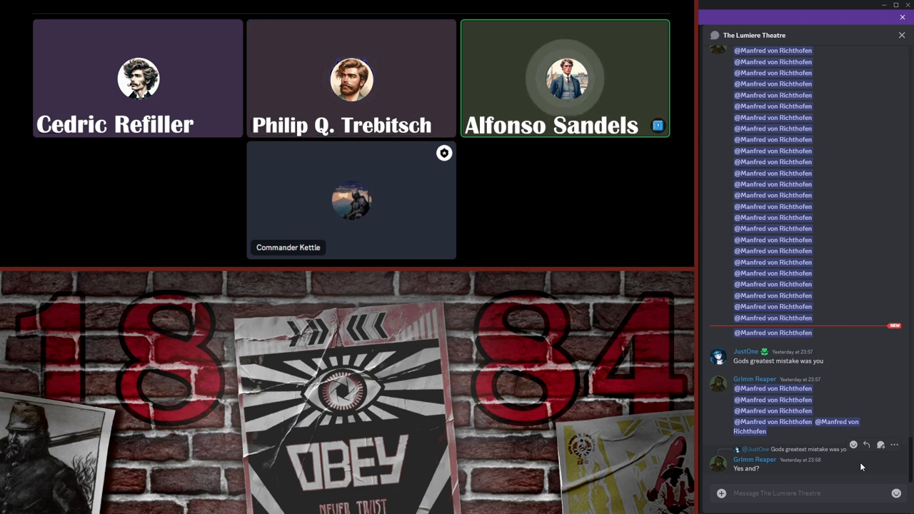
right_click(565, 79)
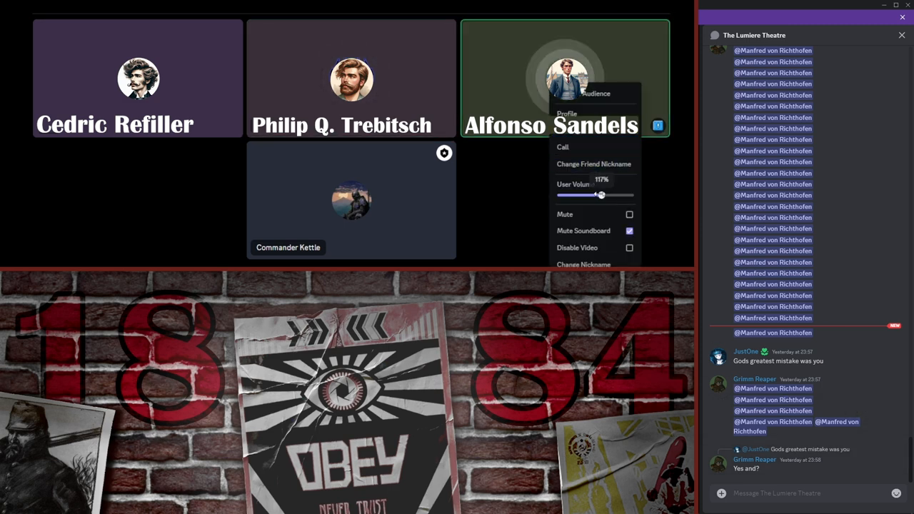
left_click(597, 243)
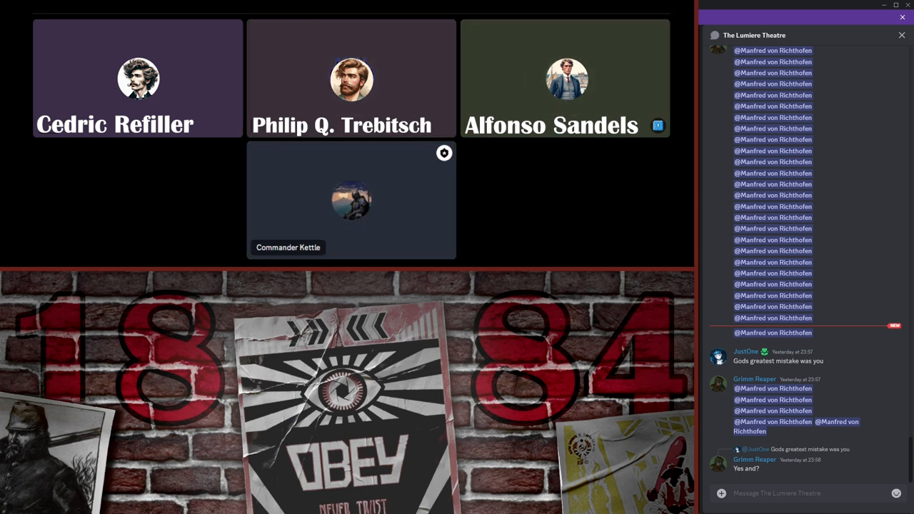
Step: Roll a d100 with the dice bot so the result posts at the bottom of The Lumiere Theatre chat
left_click(352, 200)
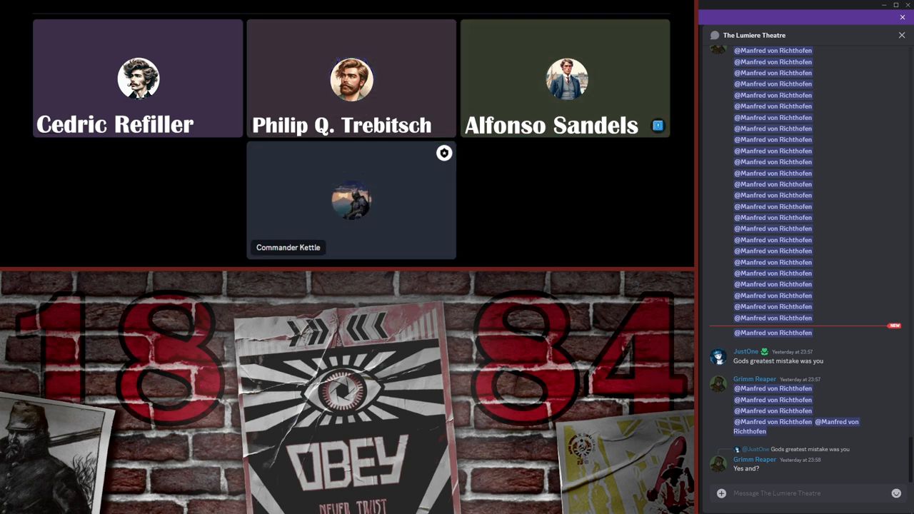
left_click(351, 200)
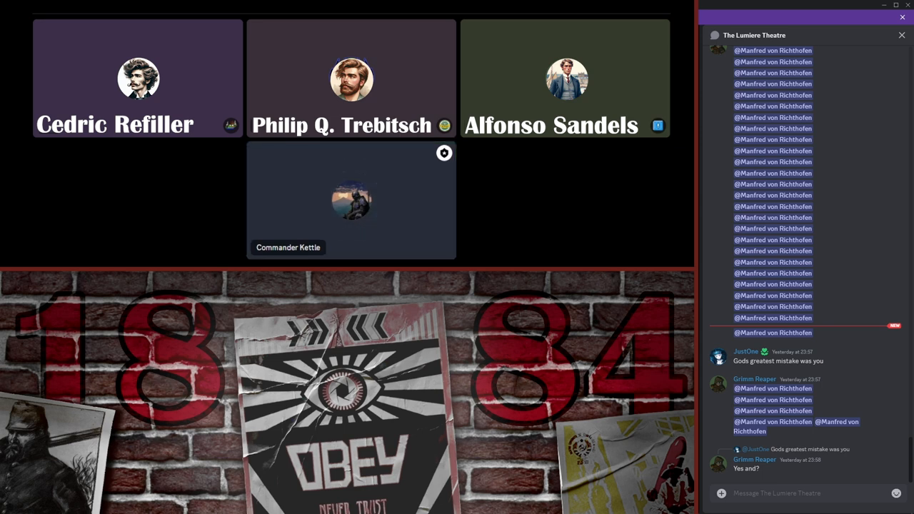
left_click(352, 201)
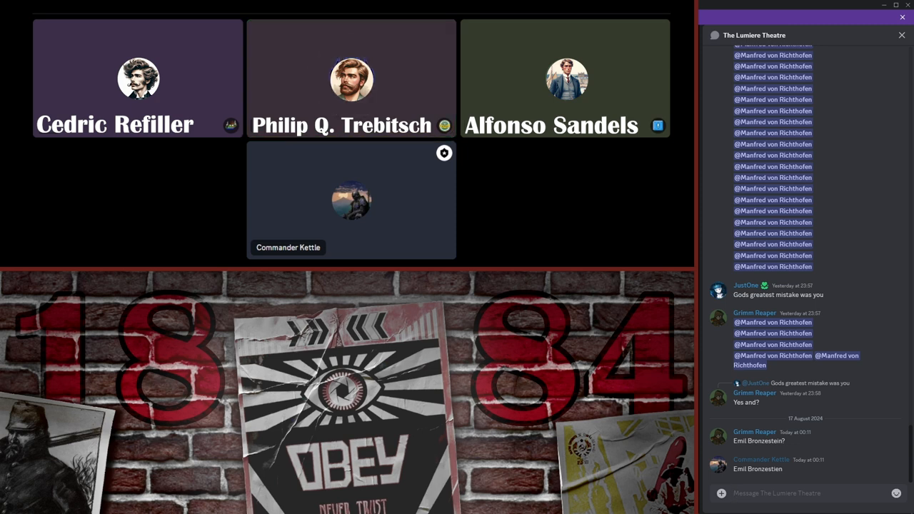
left_click(351, 79)
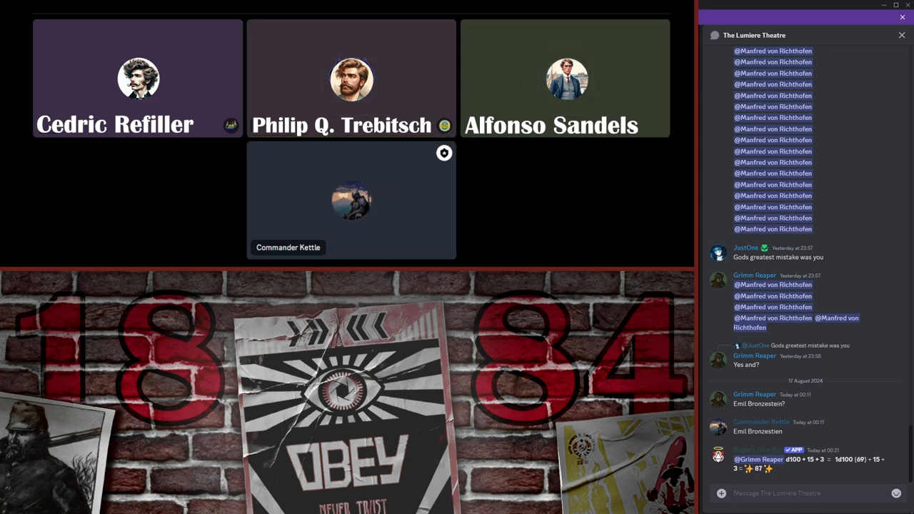
Step: Roll d100 for Philip Q. Trebitsch with the /roll command and send it to the chat
left_click(352, 200)
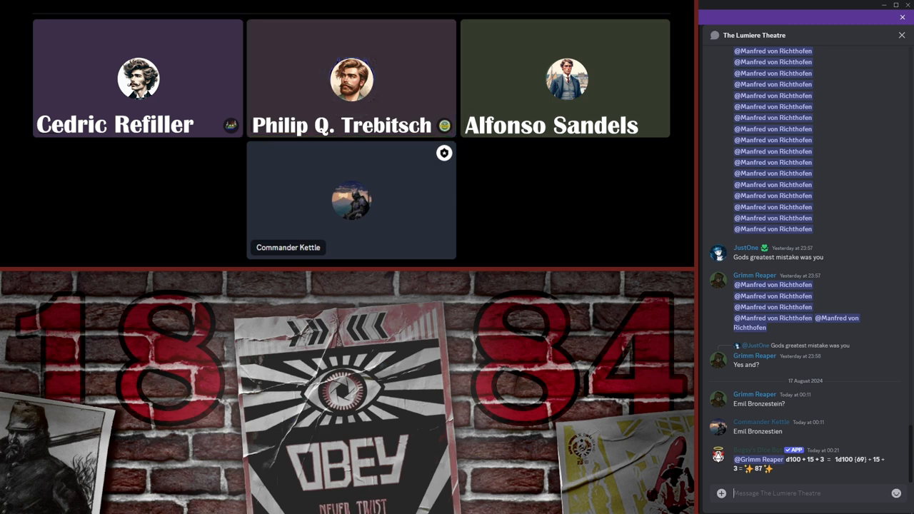
left_click(352, 79)
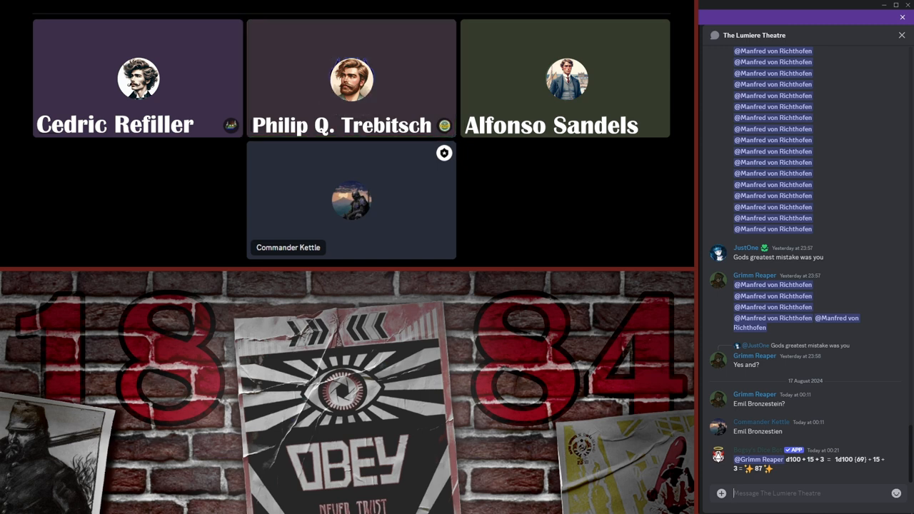
left_click(351, 79)
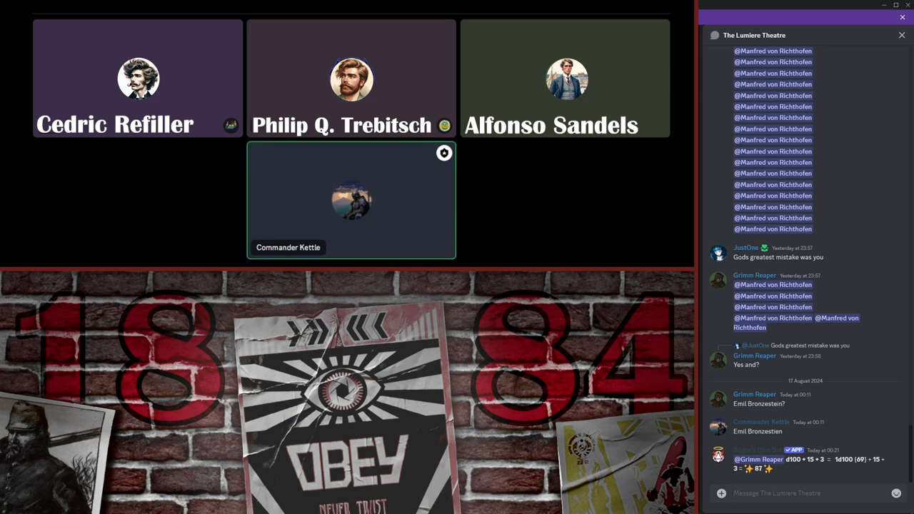
left_click(351, 78)
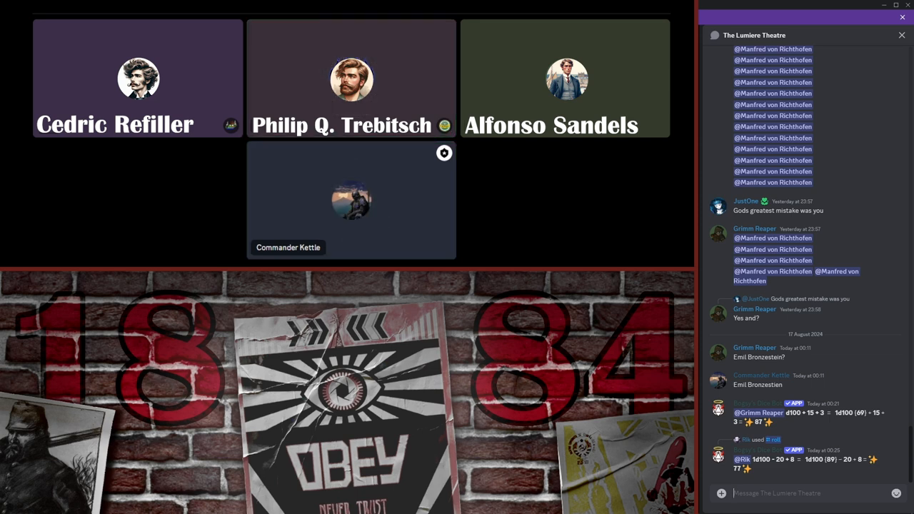
left_click(352, 200)
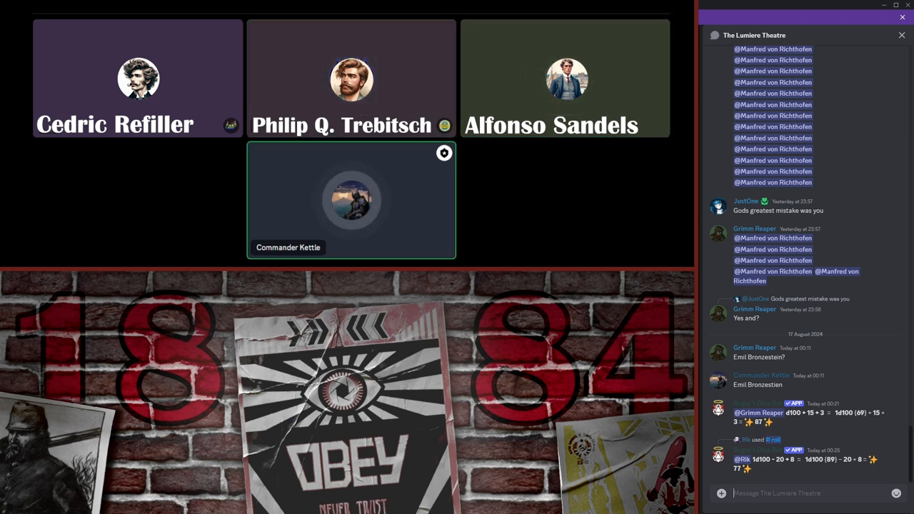
left_click(351, 78)
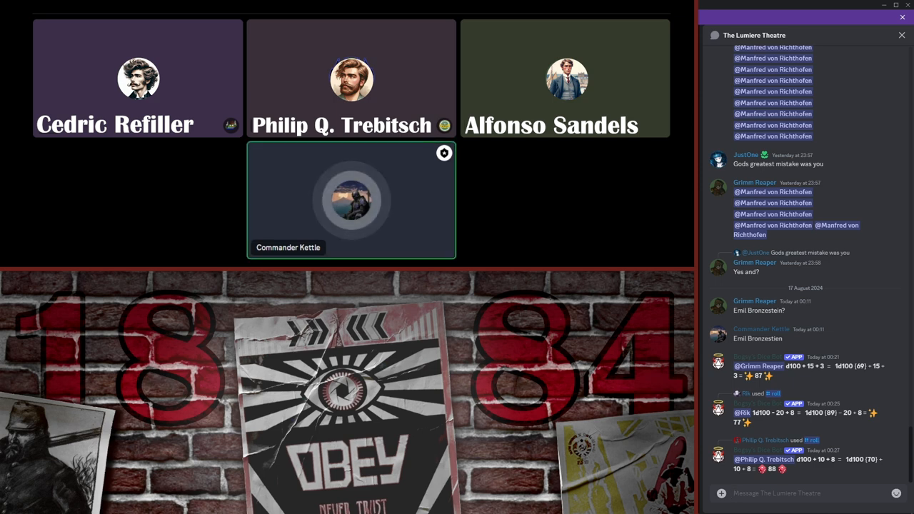
left_click(777, 493)
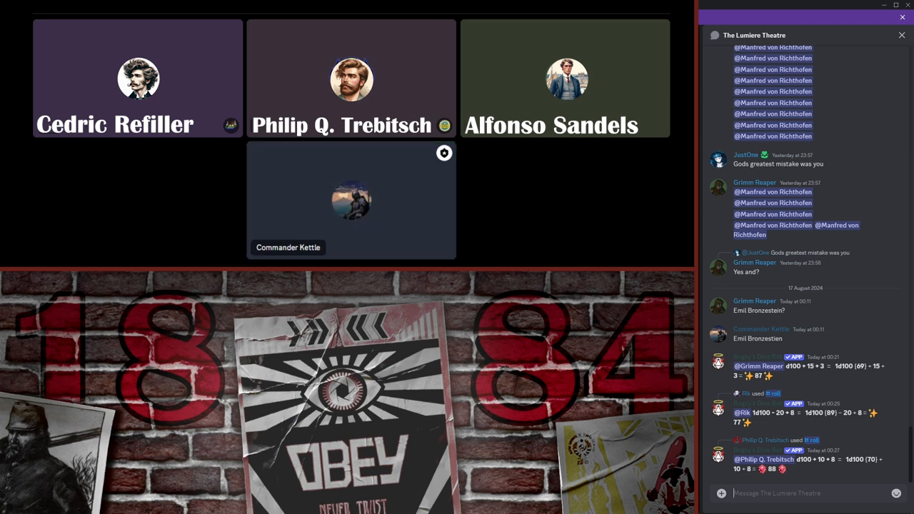
left_click(352, 200)
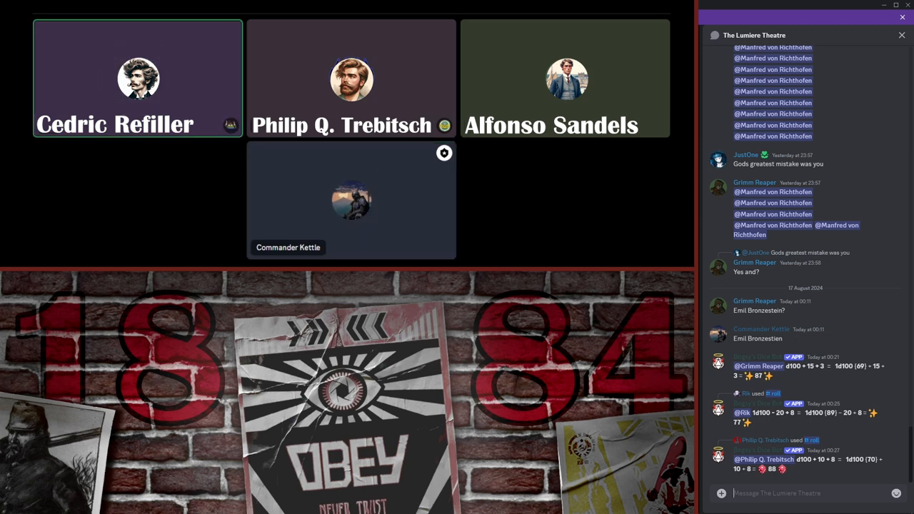
left_click(352, 200)
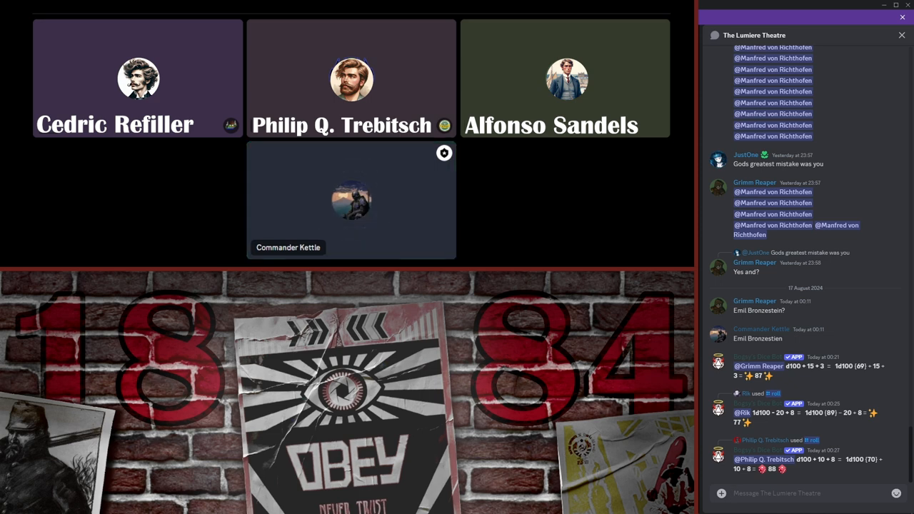
left_click(351, 200)
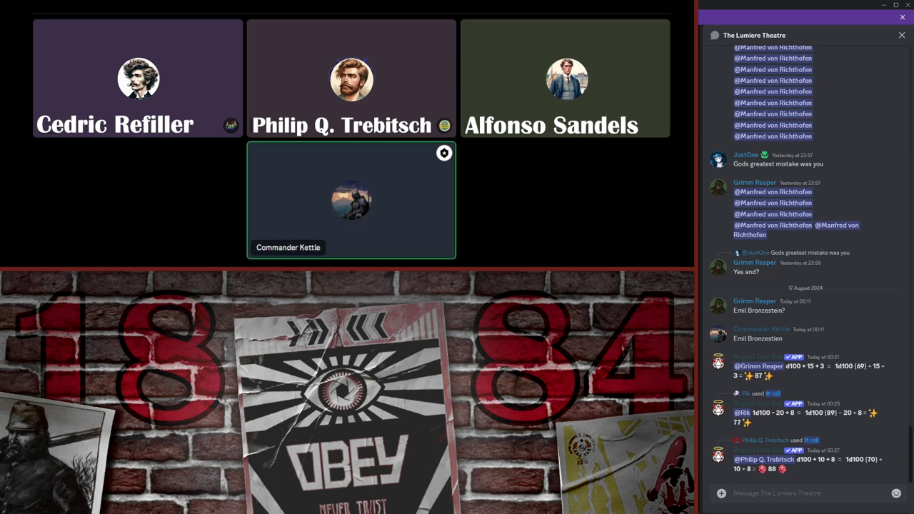
scroll("down", 3)
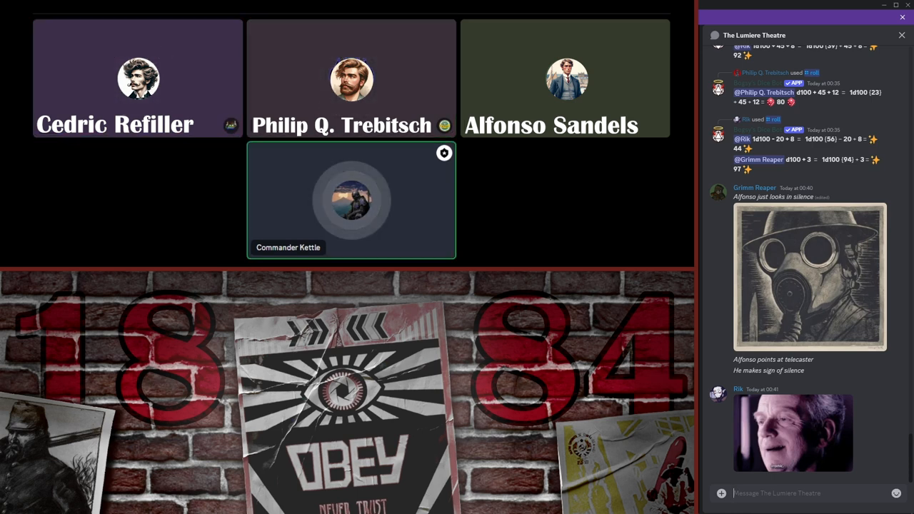
left_click(137, 79)
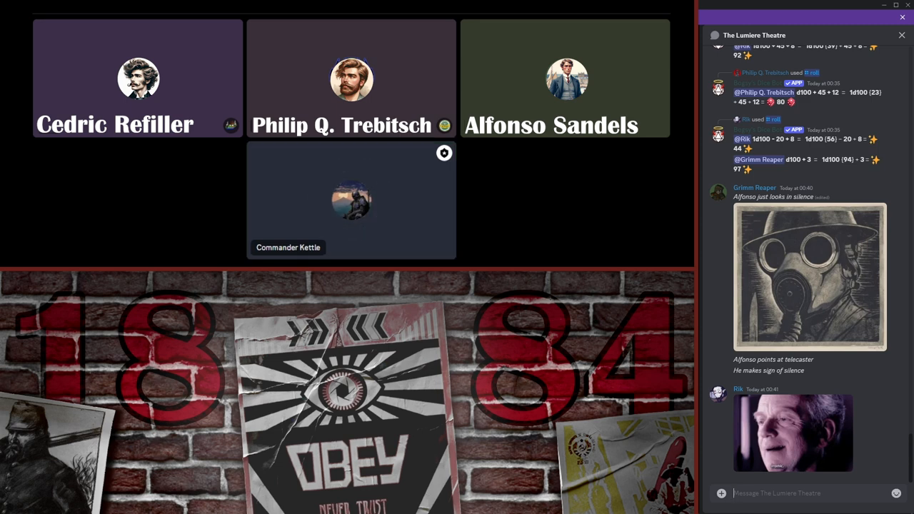
left_click(351, 79)
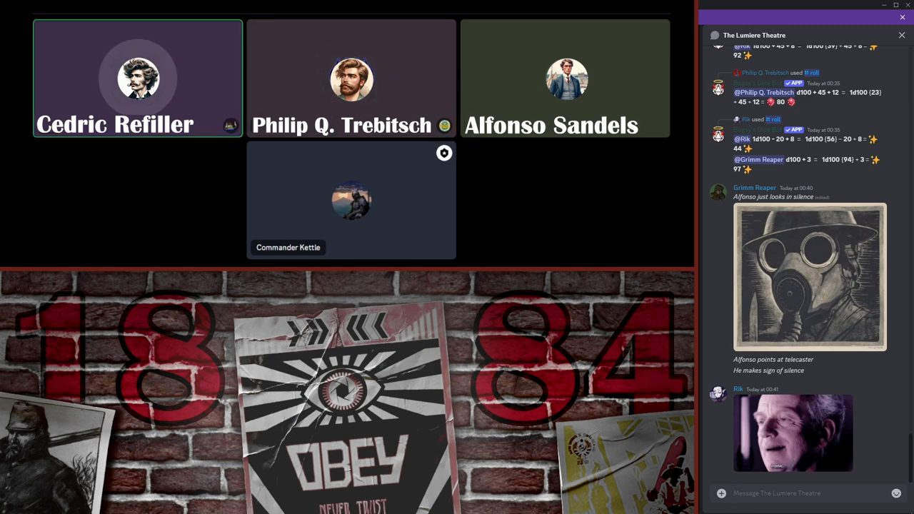
left_click(352, 79)
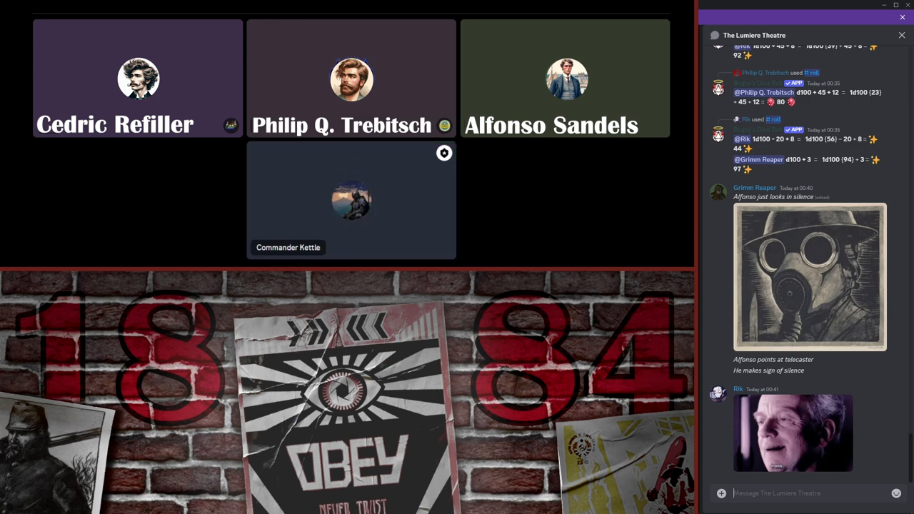
left_click(566, 78)
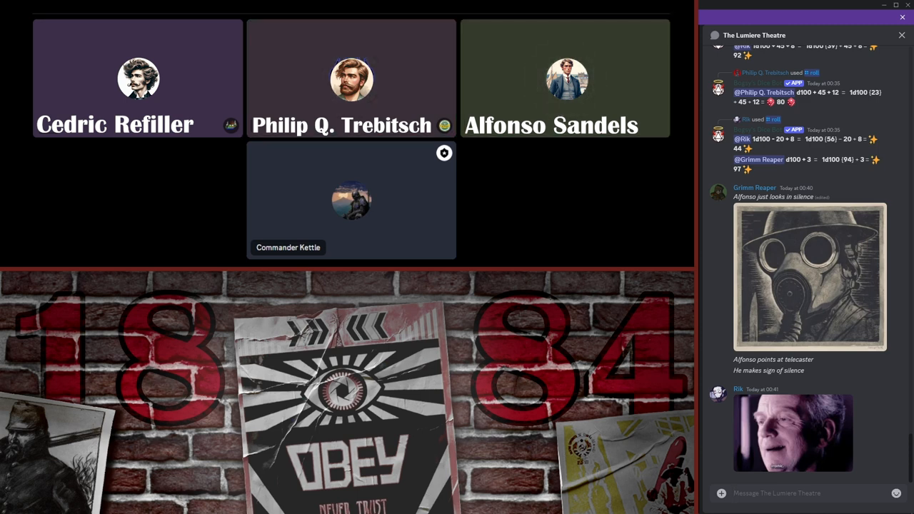
left_click(138, 78)
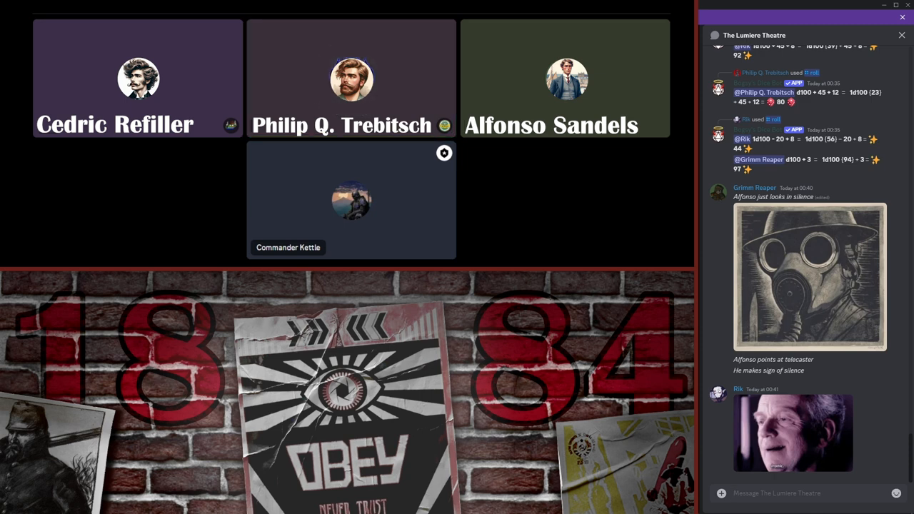
left_click(352, 78)
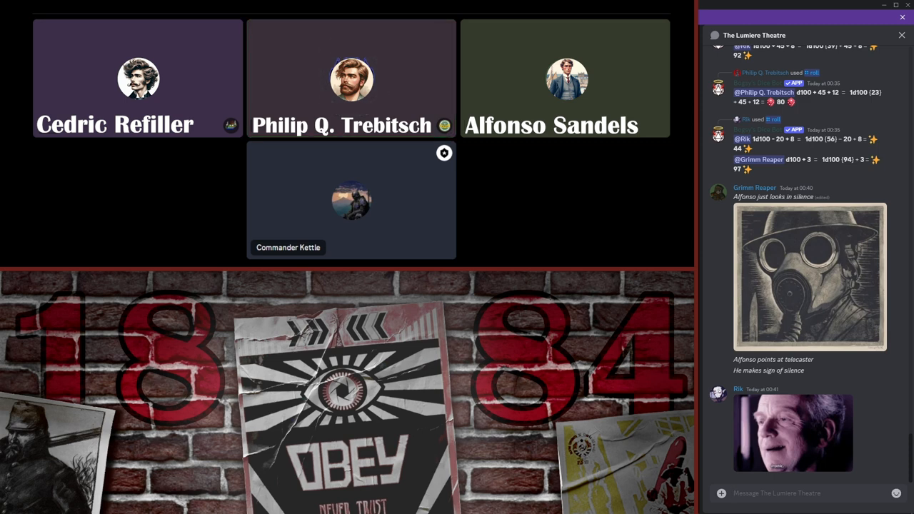
left_click(352, 78)
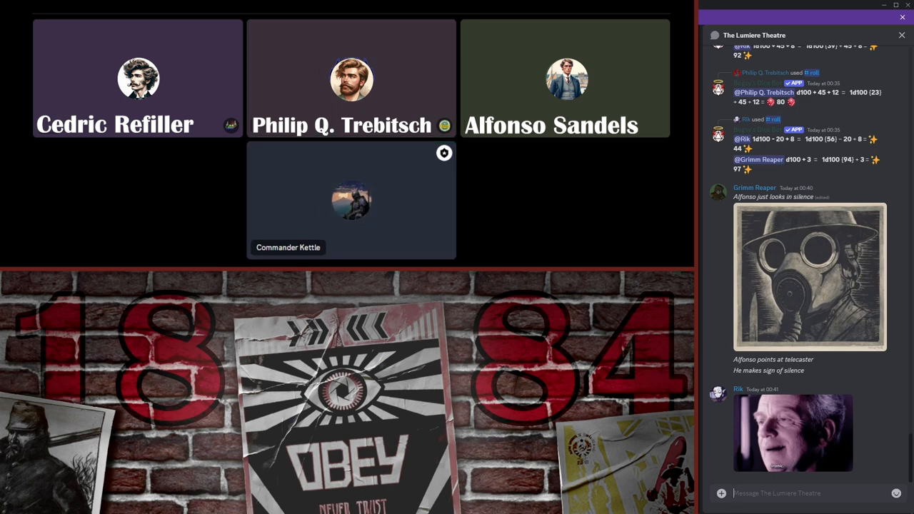
left_click(137, 79)
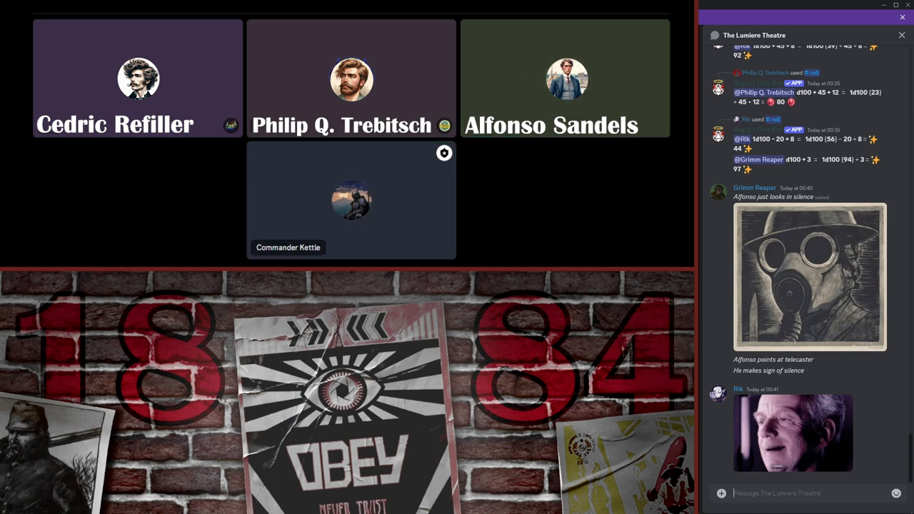
Step: Follow the chat, then bring up a call participant's user menu with profile, message, volume and mute options
left_click(352, 200)
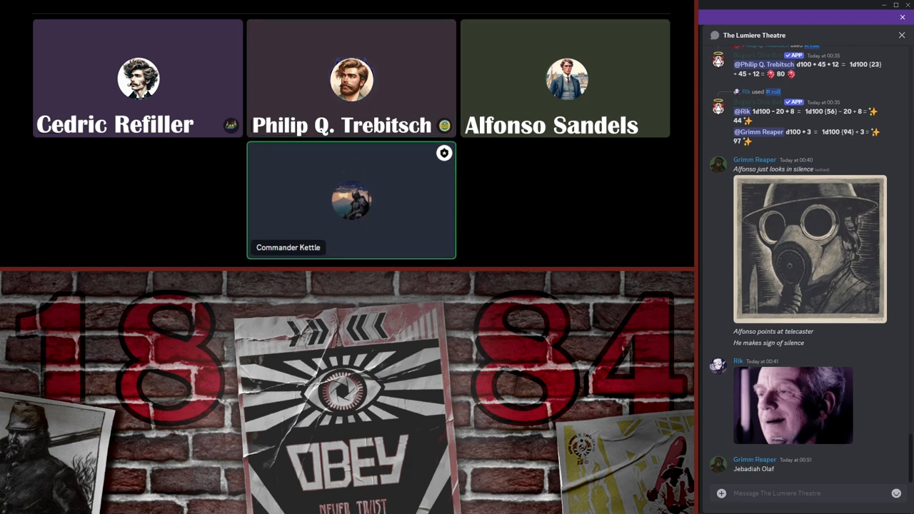
scroll("down", 3)
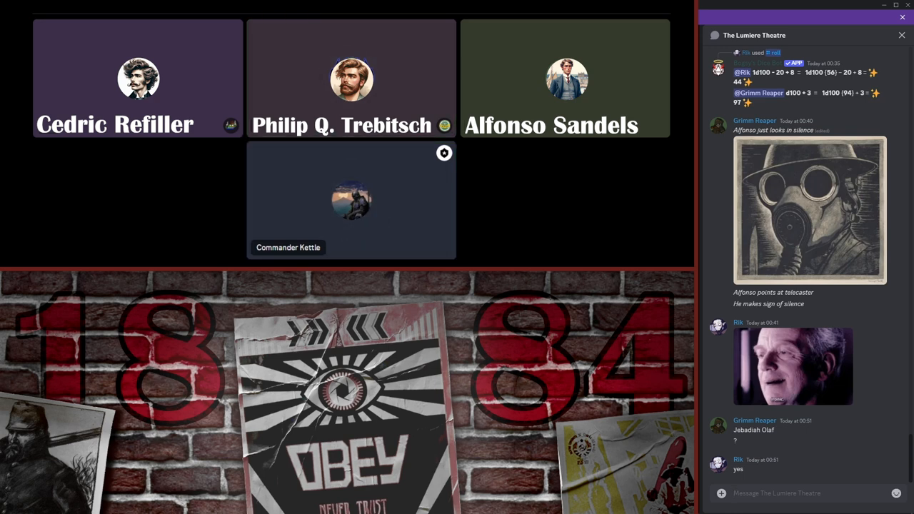
left_click(351, 200)
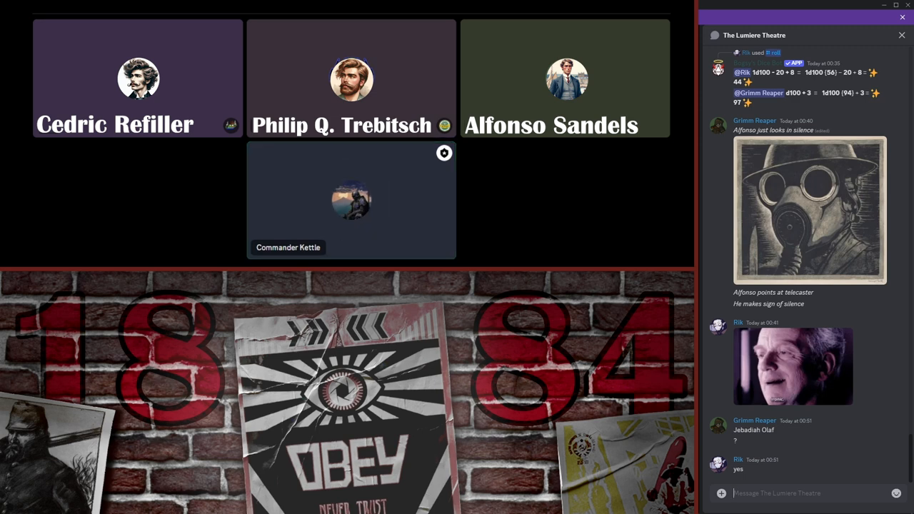
left_click(352, 200)
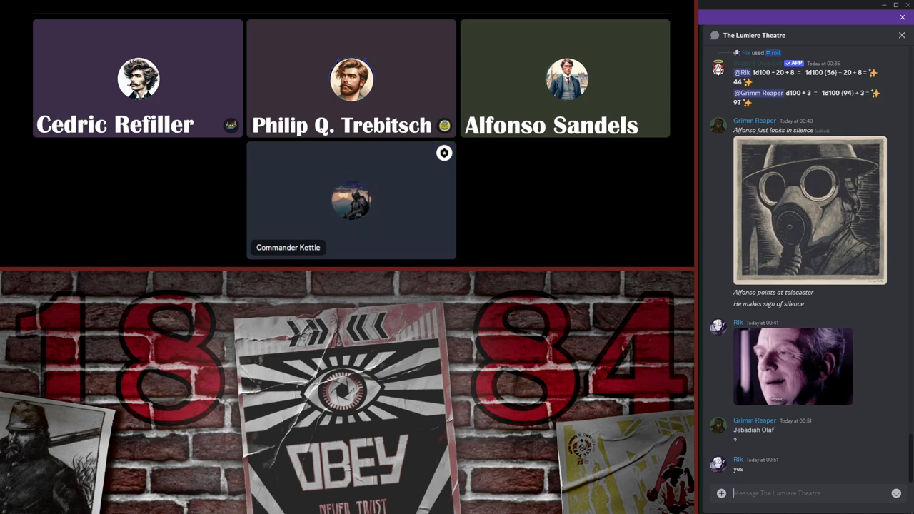
left_click(352, 200)
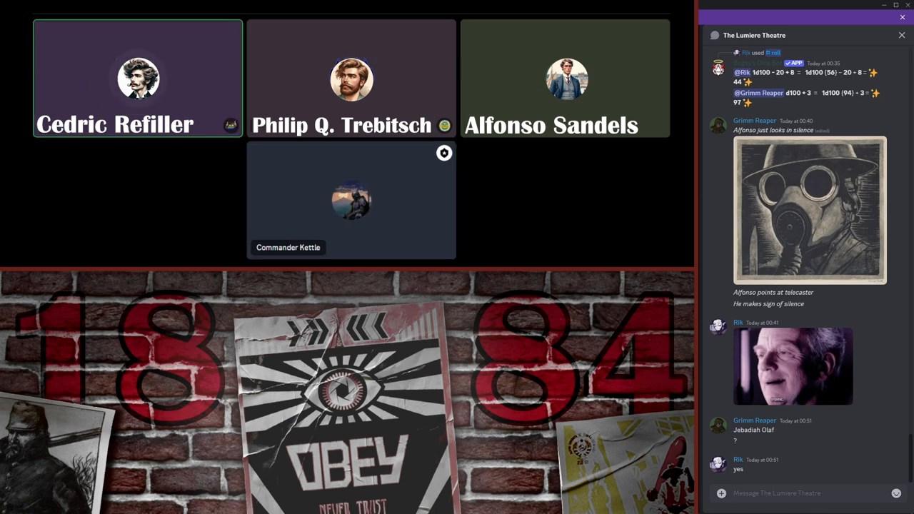
left_click(352, 200)
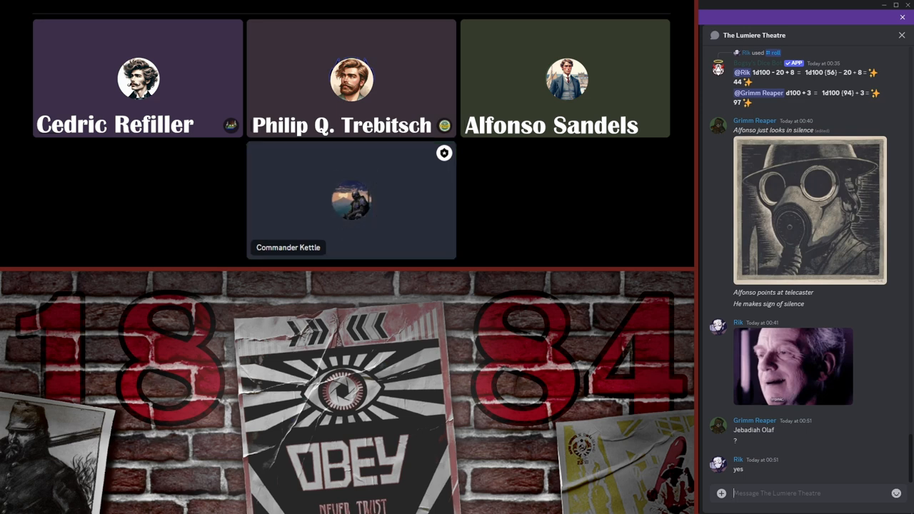
left_click(564, 79)
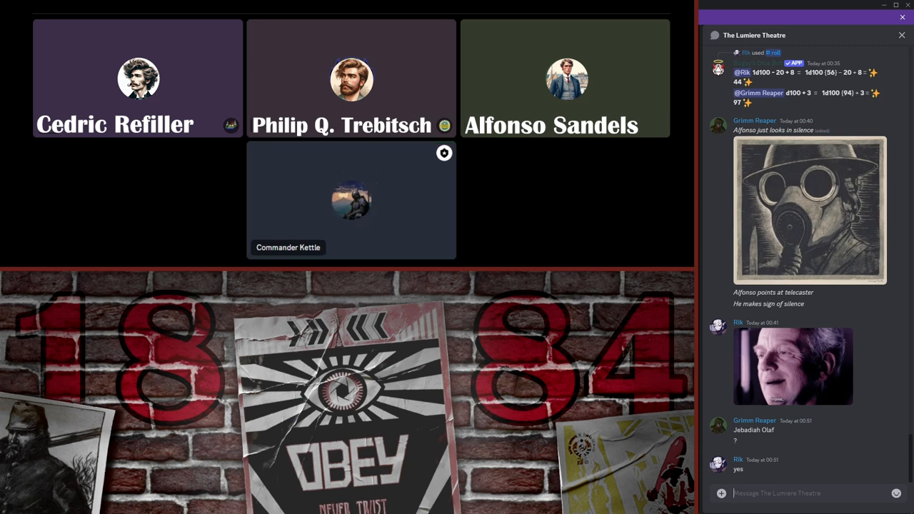
left_click(351, 200)
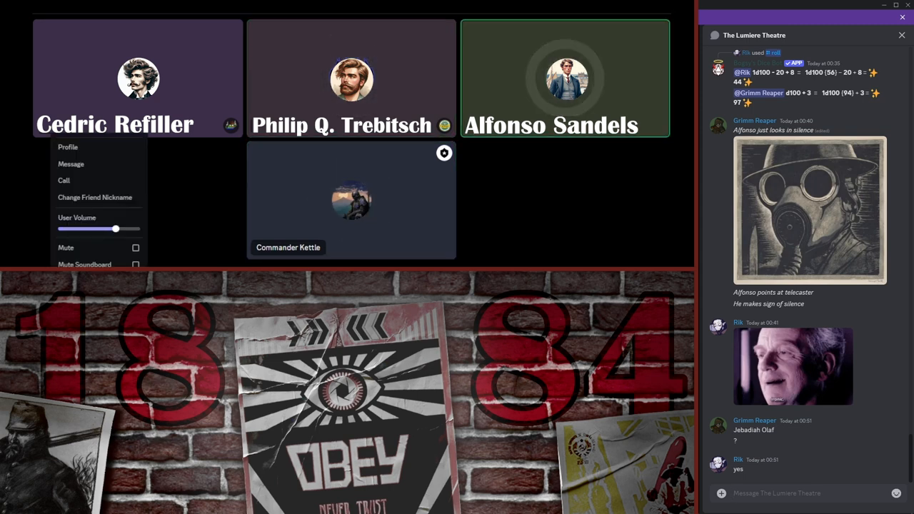
left_click(150, 186)
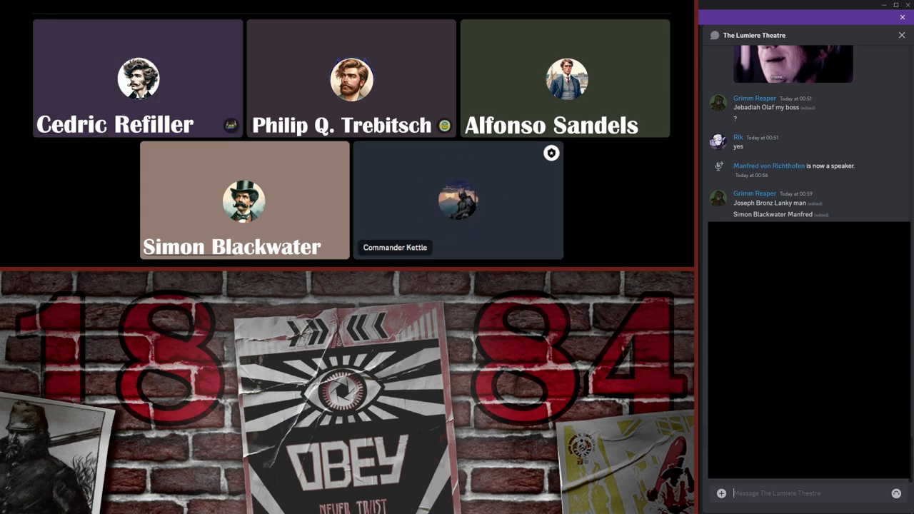
left_click(457, 202)
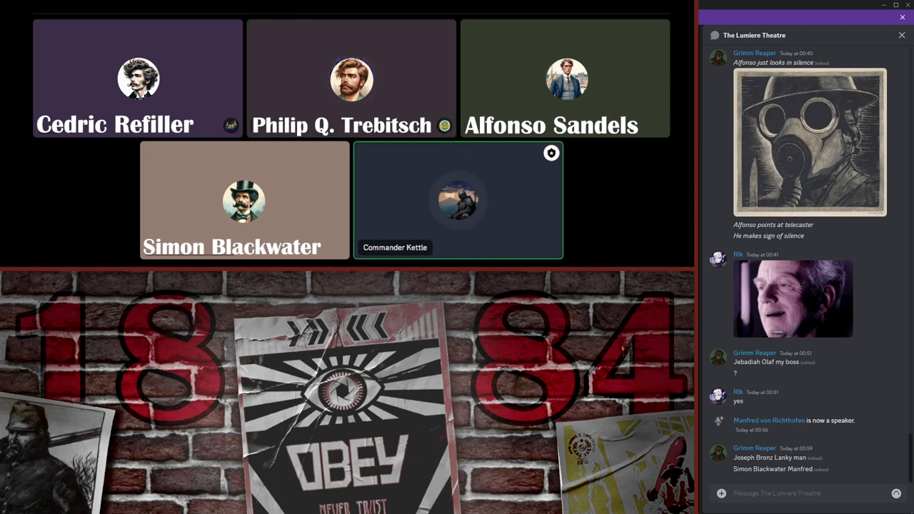
Step: Scroll the chat sidebar down to Grimm Reaper's YouTube link and 'Alfonso mind going atm.' note
scroll("down", 3)
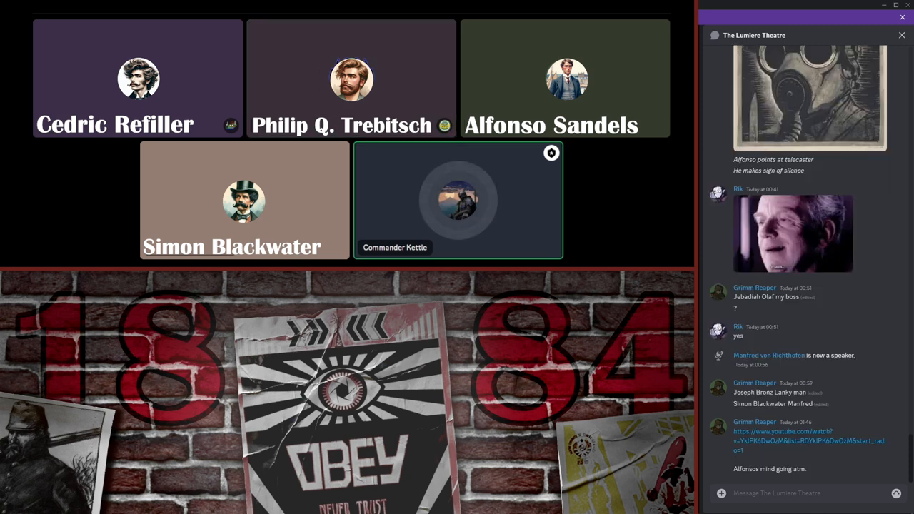